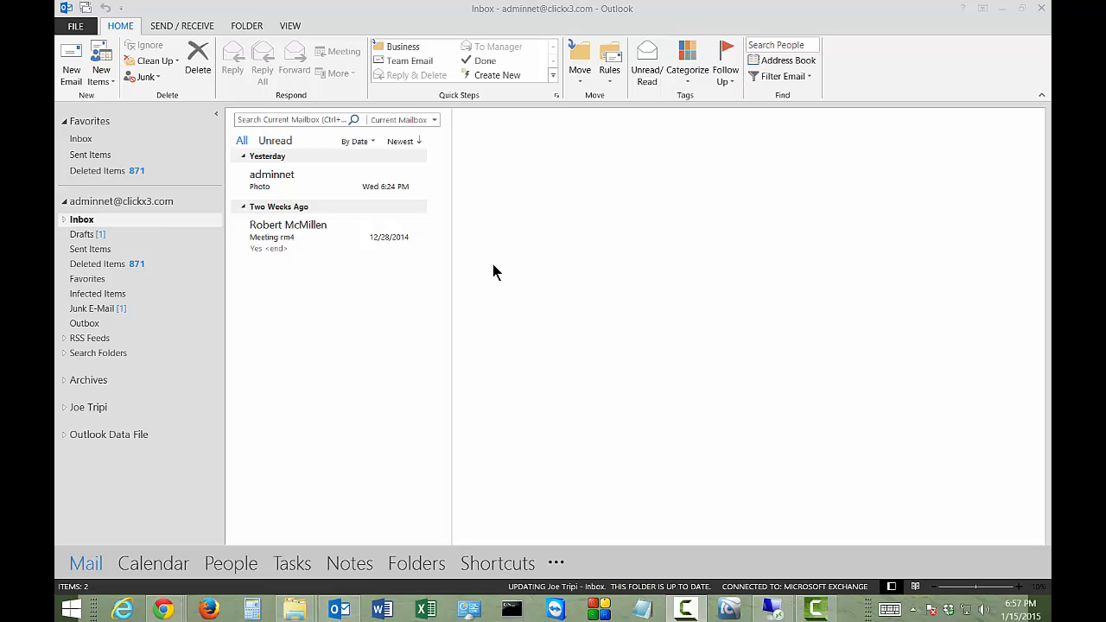
pyautogui.moveTo(482, 228)
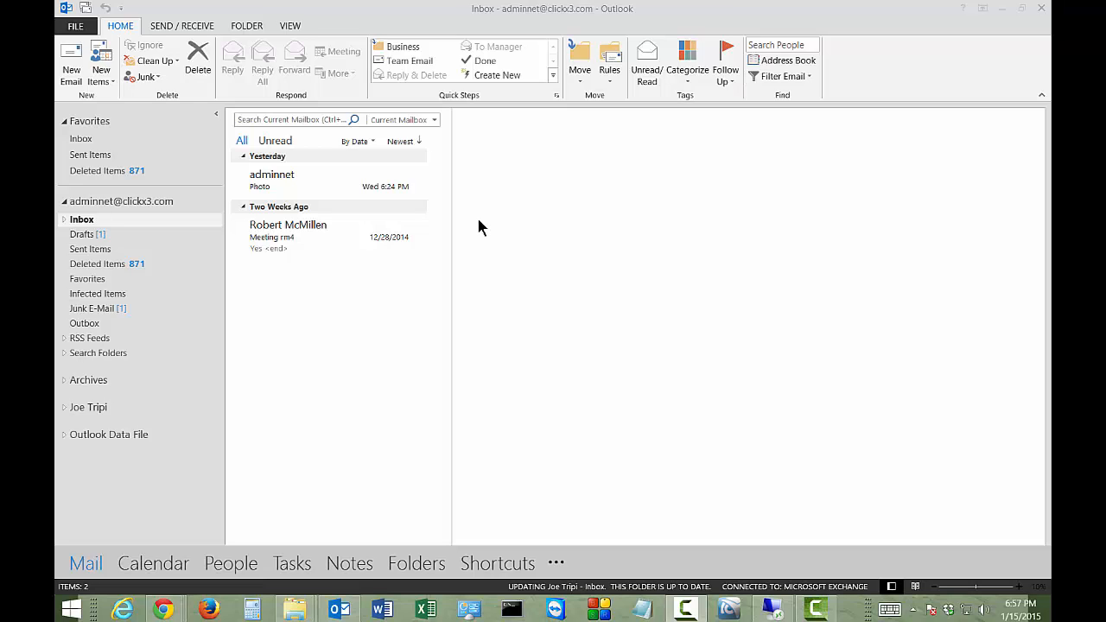
pyautogui.moveTo(91, 130)
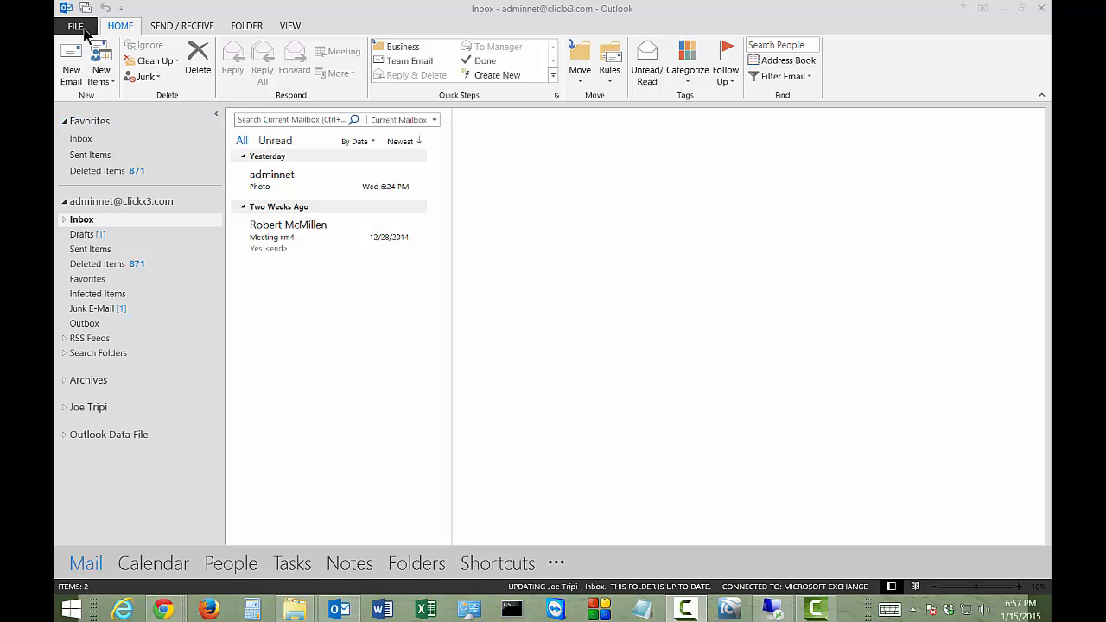
# Step: Open Outlook Options from the File menu on the Mail category
pyautogui.click(69, 26)
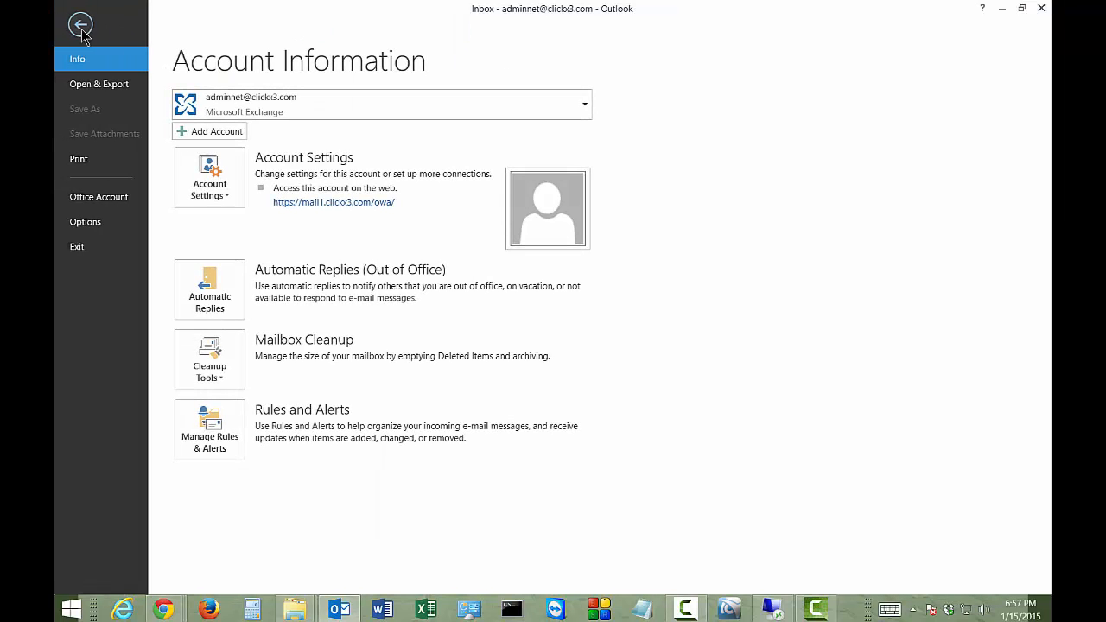
pyautogui.moveTo(86, 221)
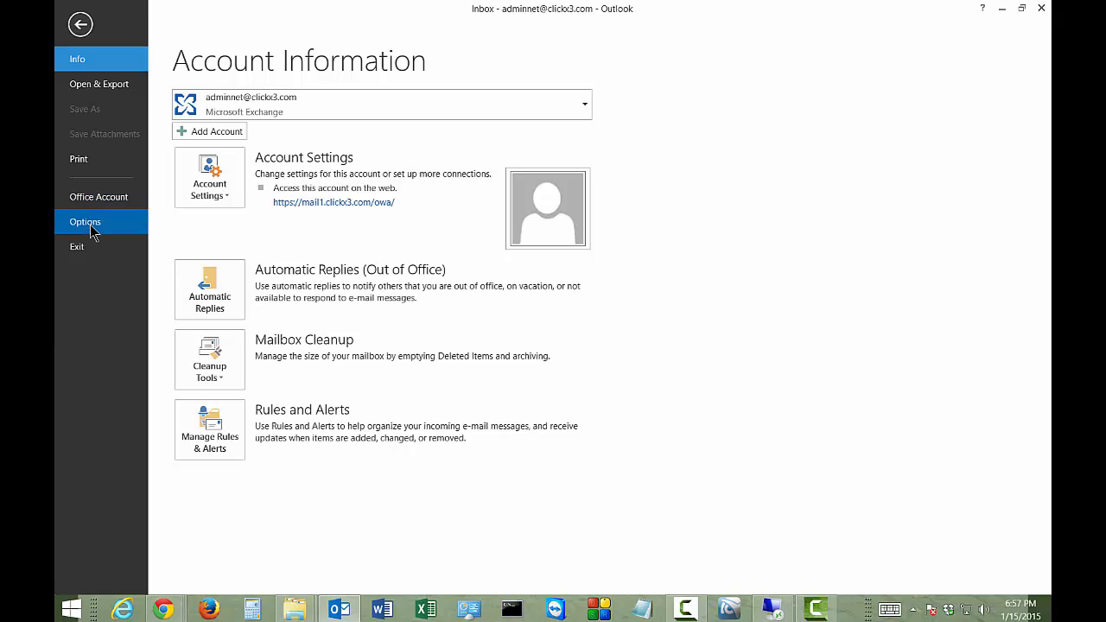
pyautogui.click(85, 222)
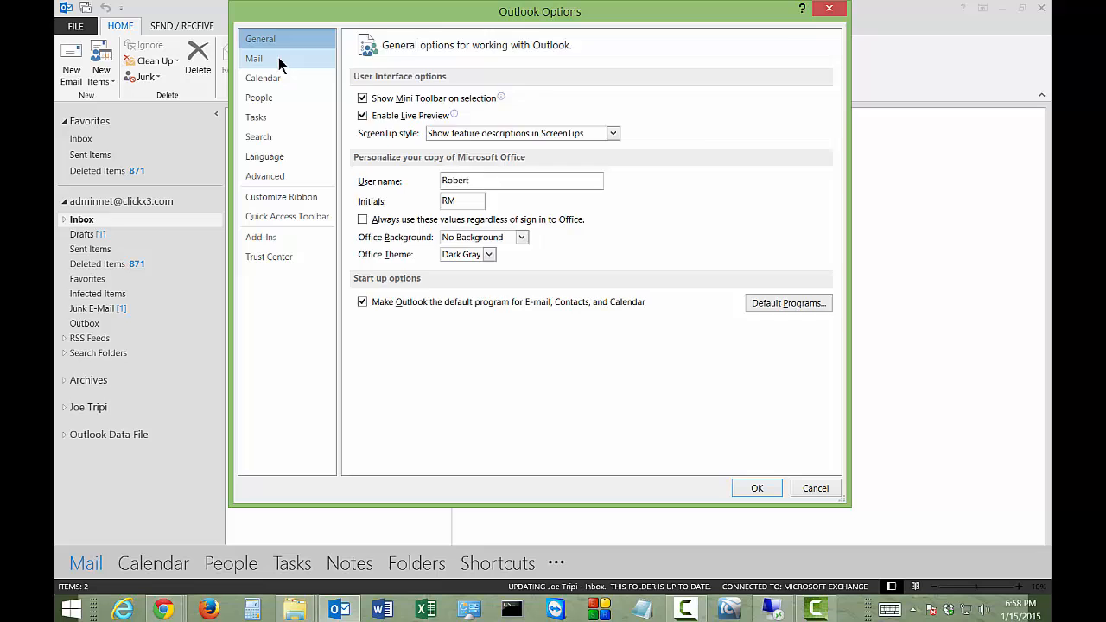
pyautogui.click(257, 57)
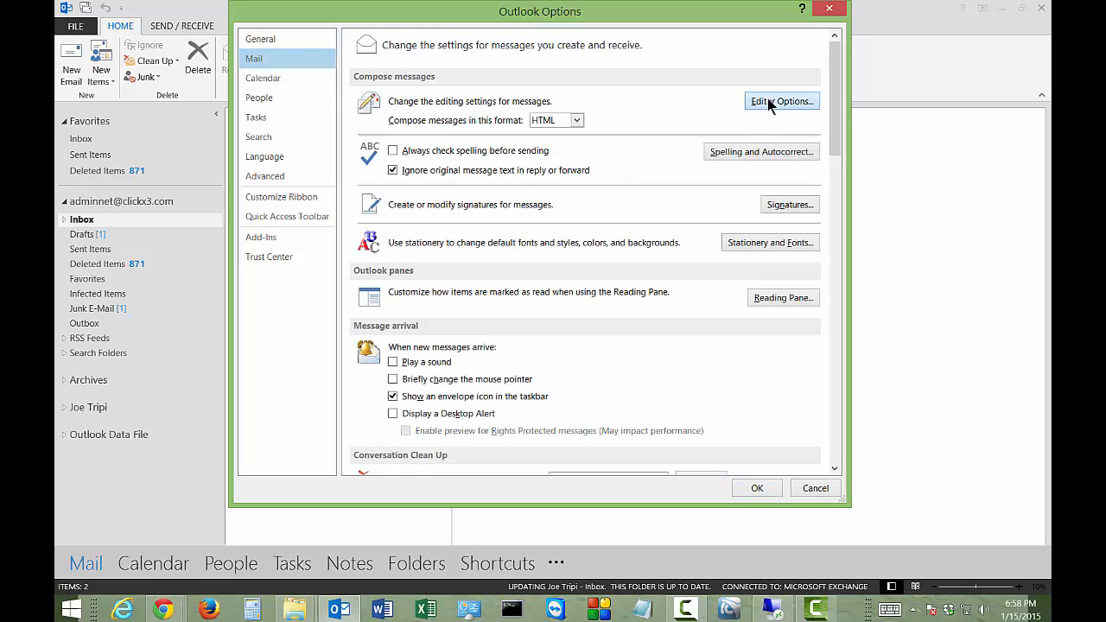
# Step: Enable 'Check grammar with spelling' and 'Show readability statistics' in Editor Options, confirming both dialogs
pyautogui.click(781, 101)
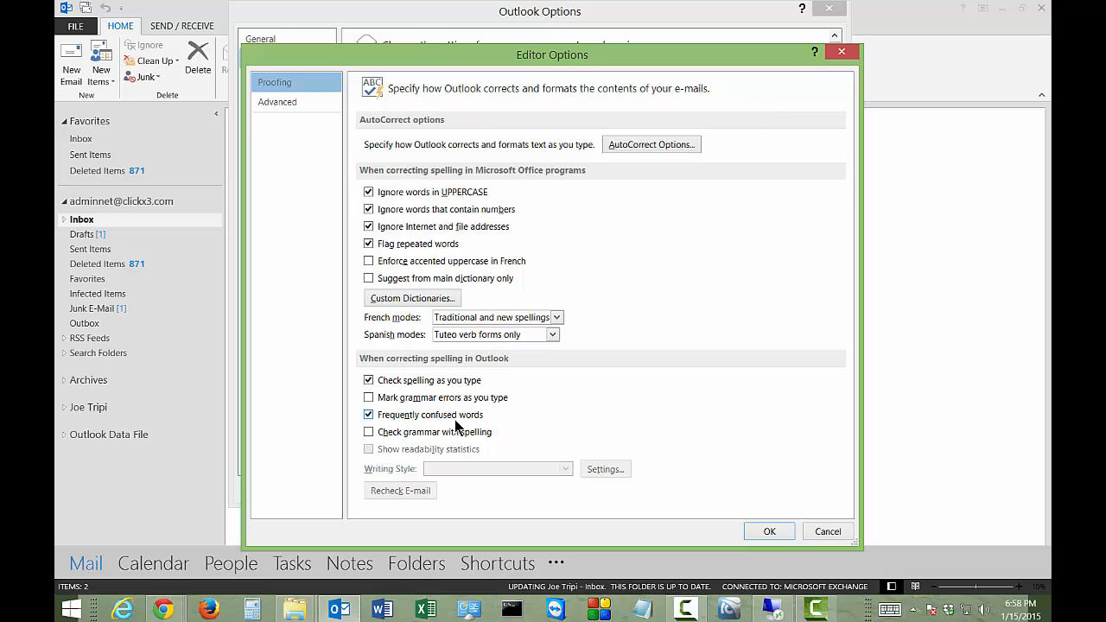
pyautogui.click(369, 432)
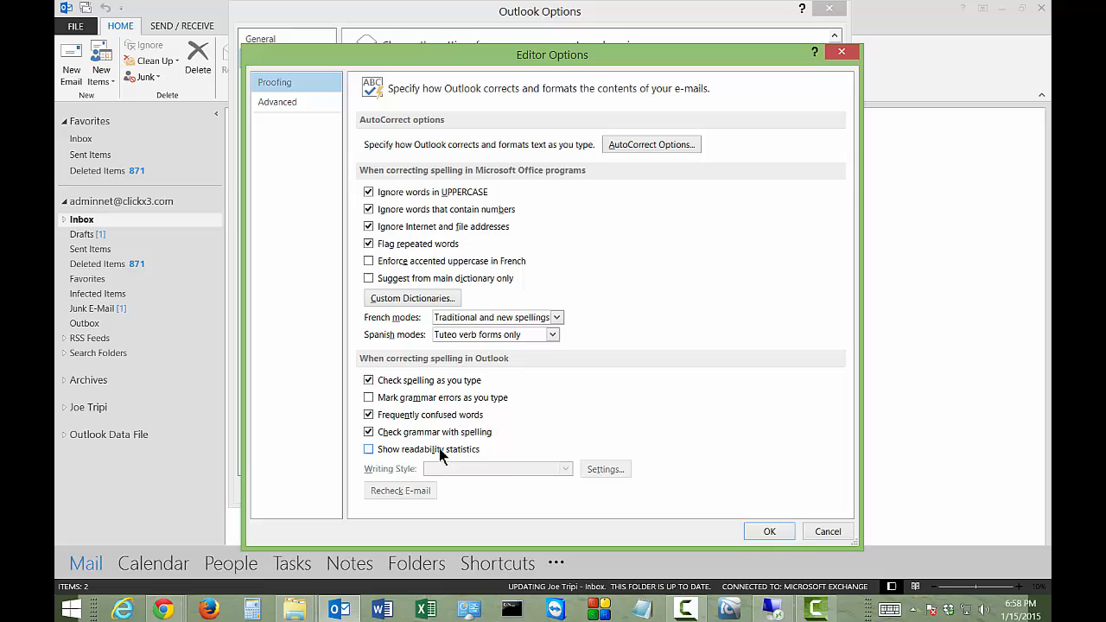
pyautogui.click(369, 449)
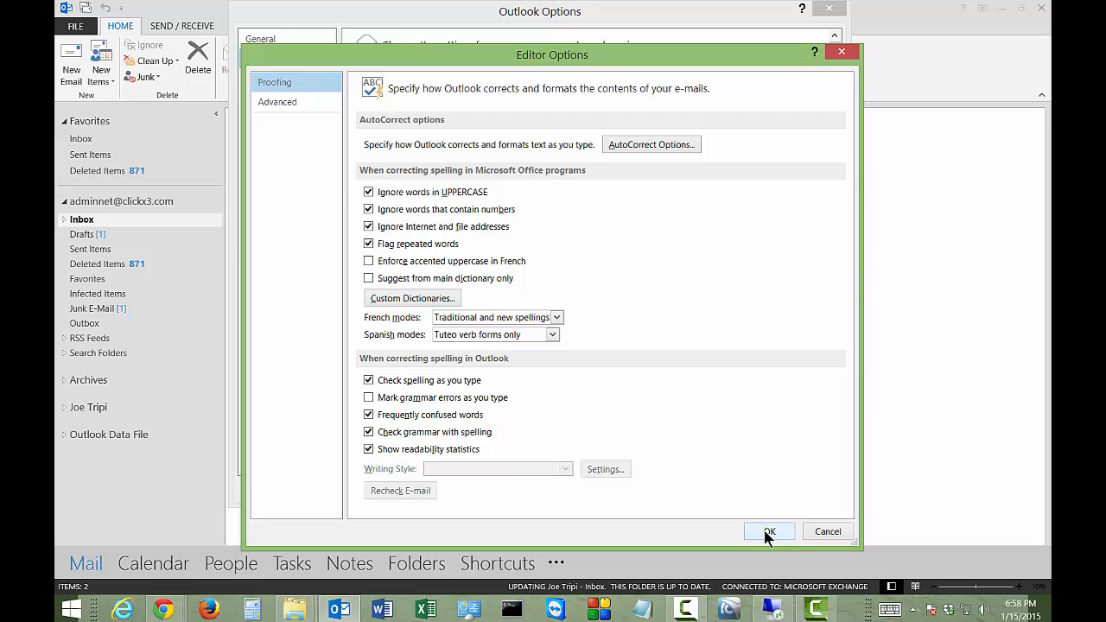
pyautogui.click(770, 531)
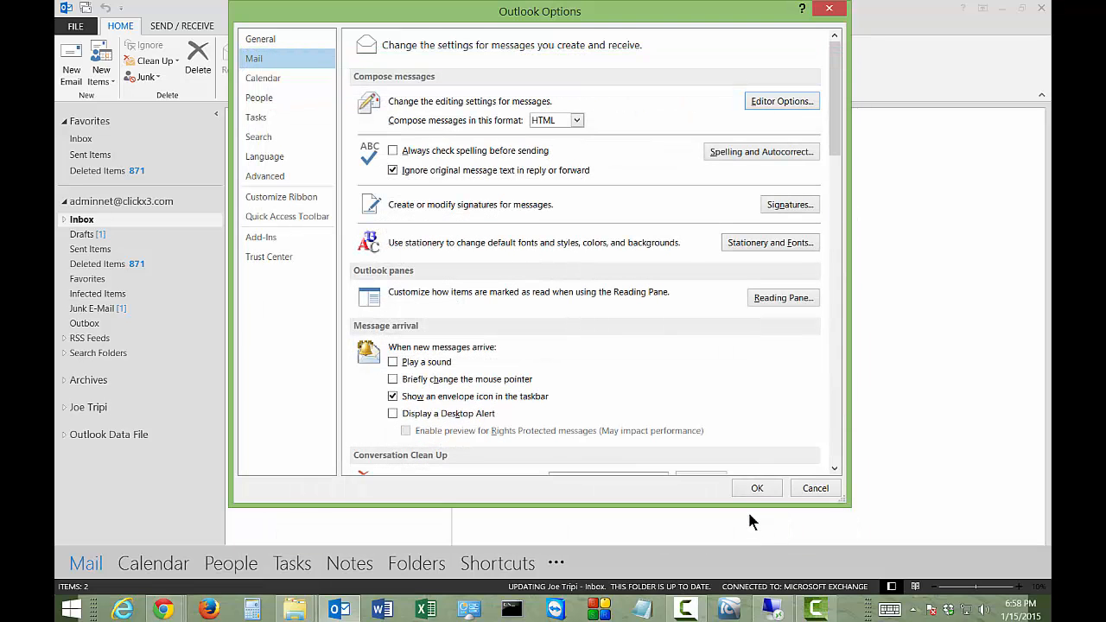
pyautogui.click(756, 487)
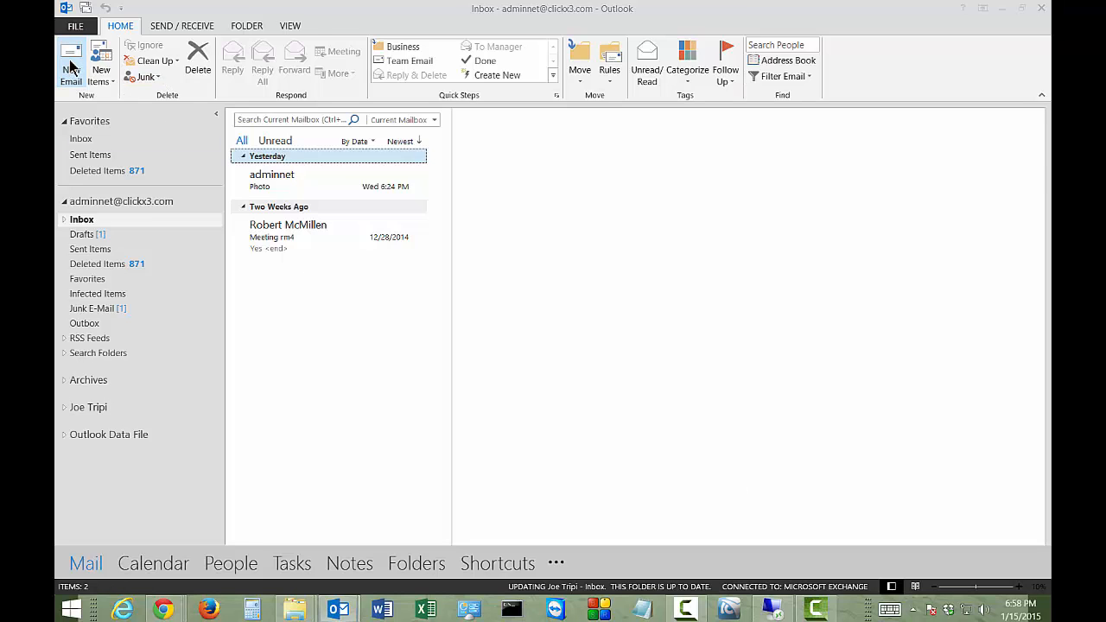
# Step: Paste the copied IP network paragraph into a new email and run Spelling & Grammar from Review
pyautogui.click(71, 60)
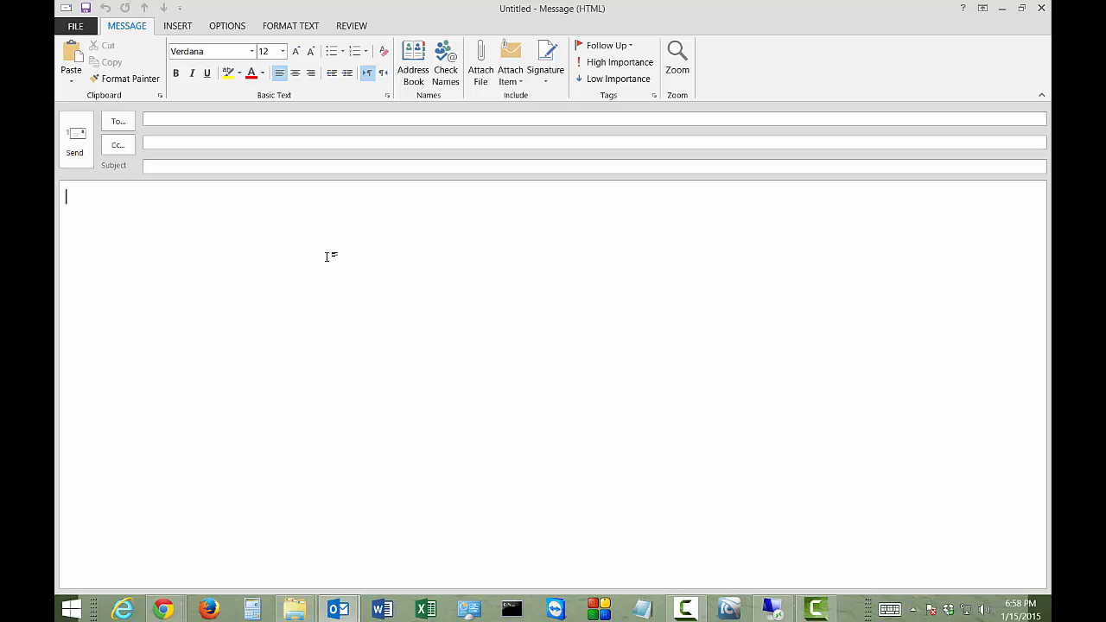
pyautogui.press('ctrl+v')
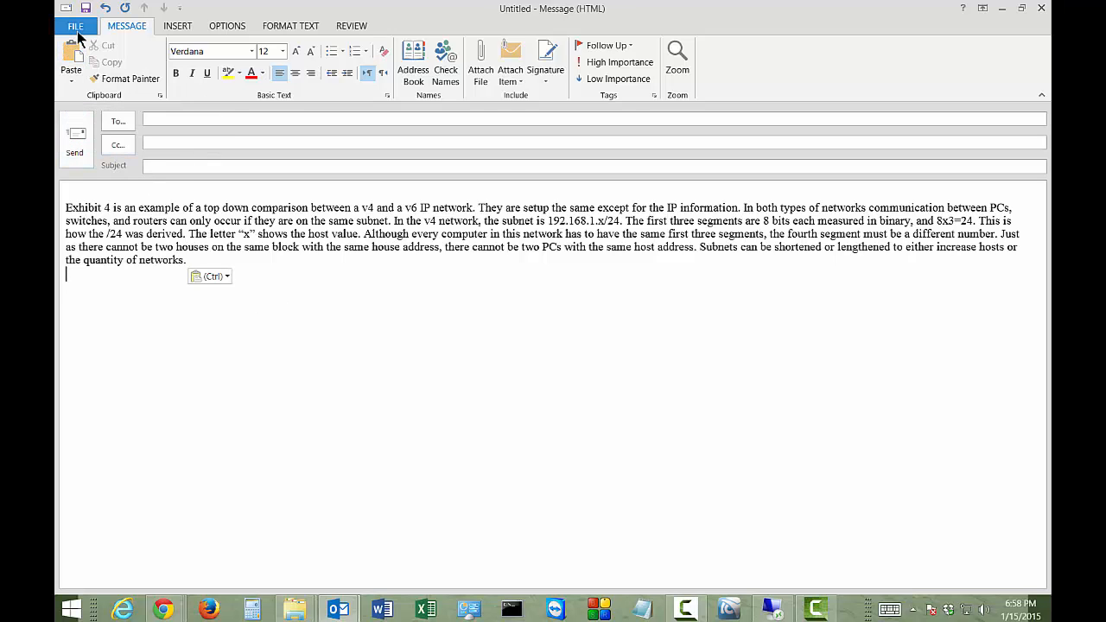
pyautogui.moveTo(352, 25)
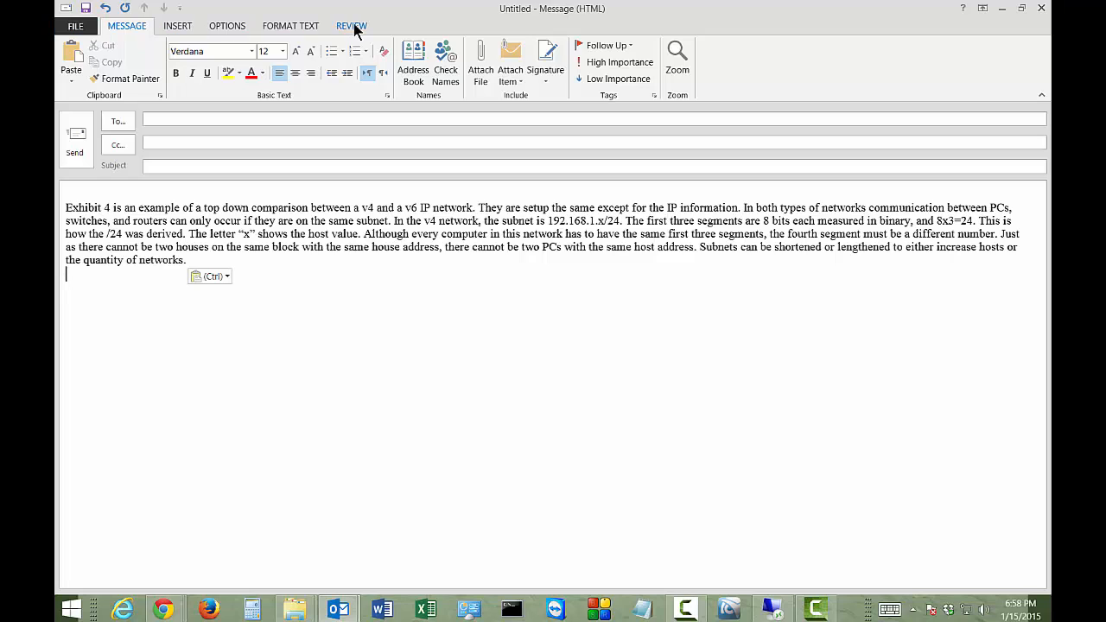
pyautogui.click(350, 25)
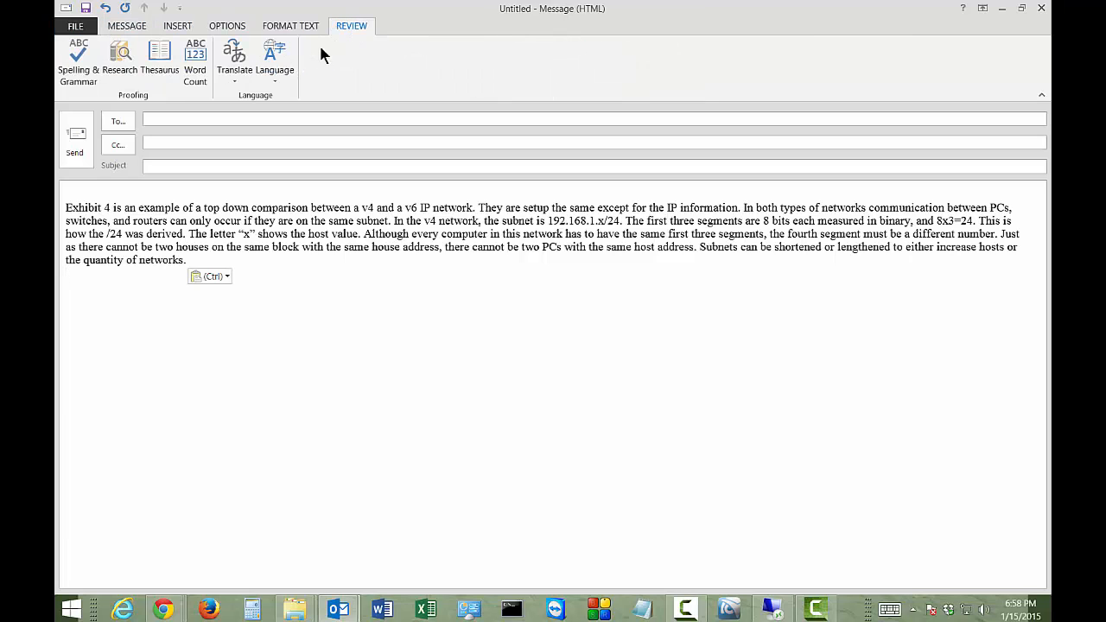
pyautogui.moveTo(79, 59)
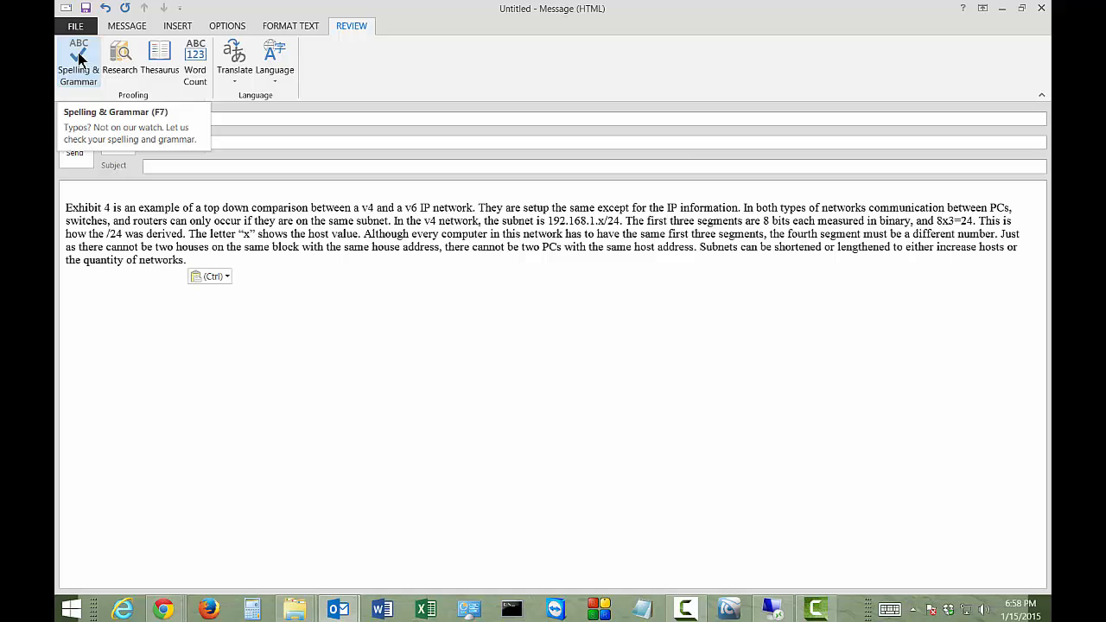
pyautogui.click(79, 57)
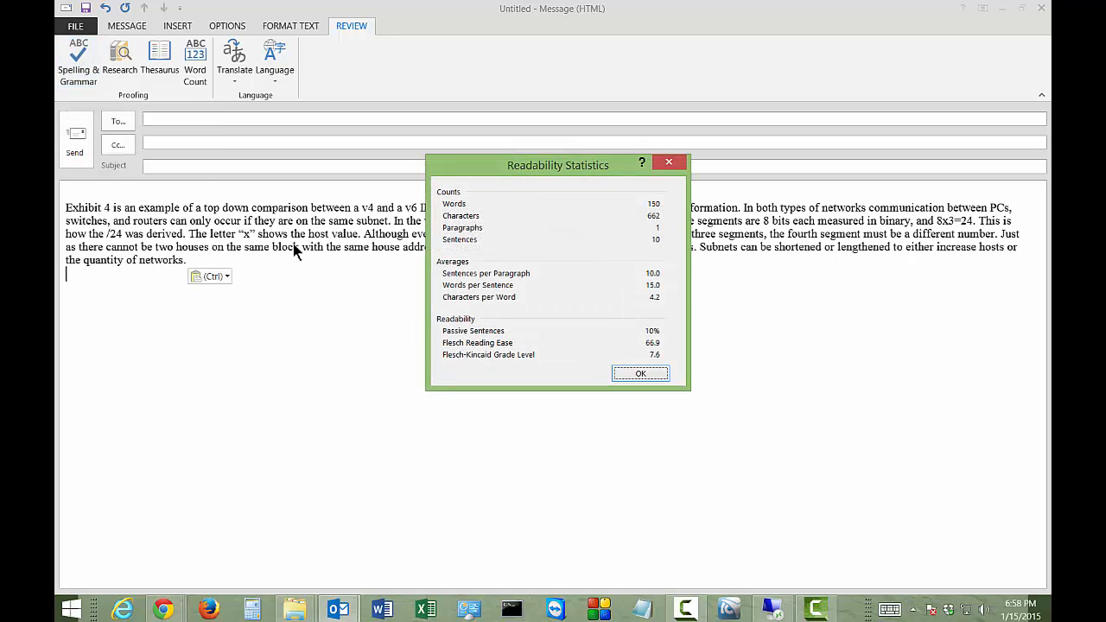
pyautogui.moveTo(623, 298)
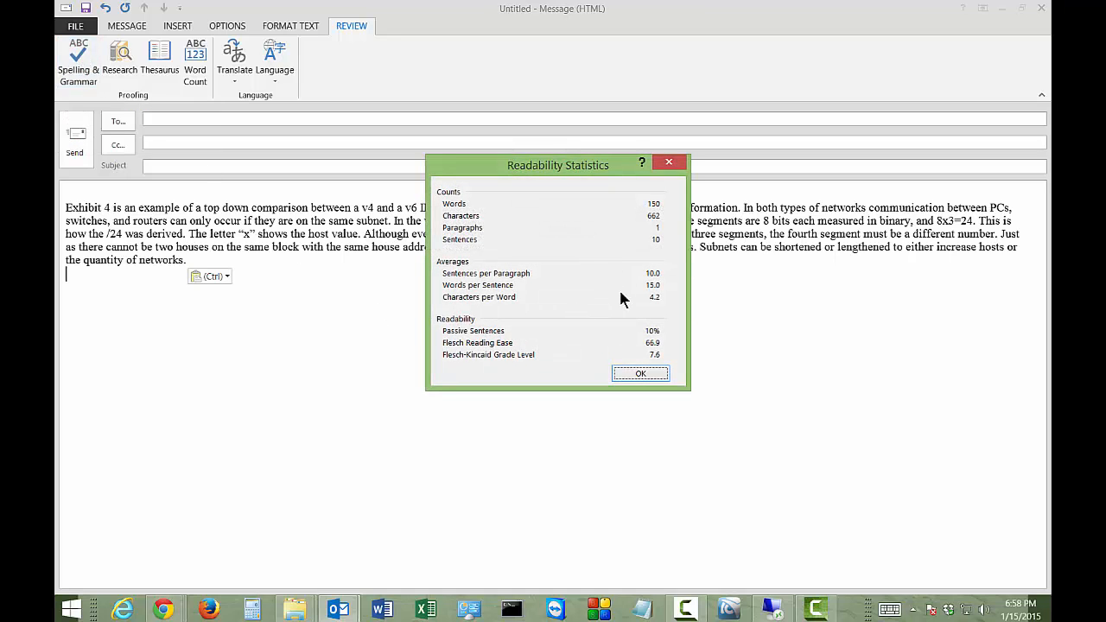
pyautogui.moveTo(479, 234)
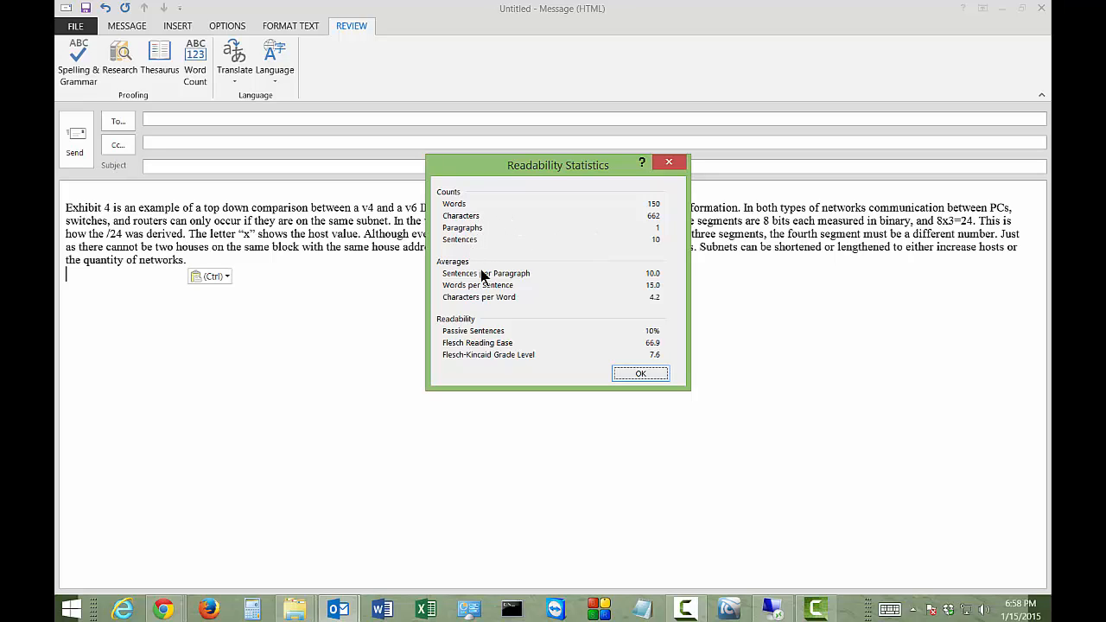
pyautogui.moveTo(504, 307)
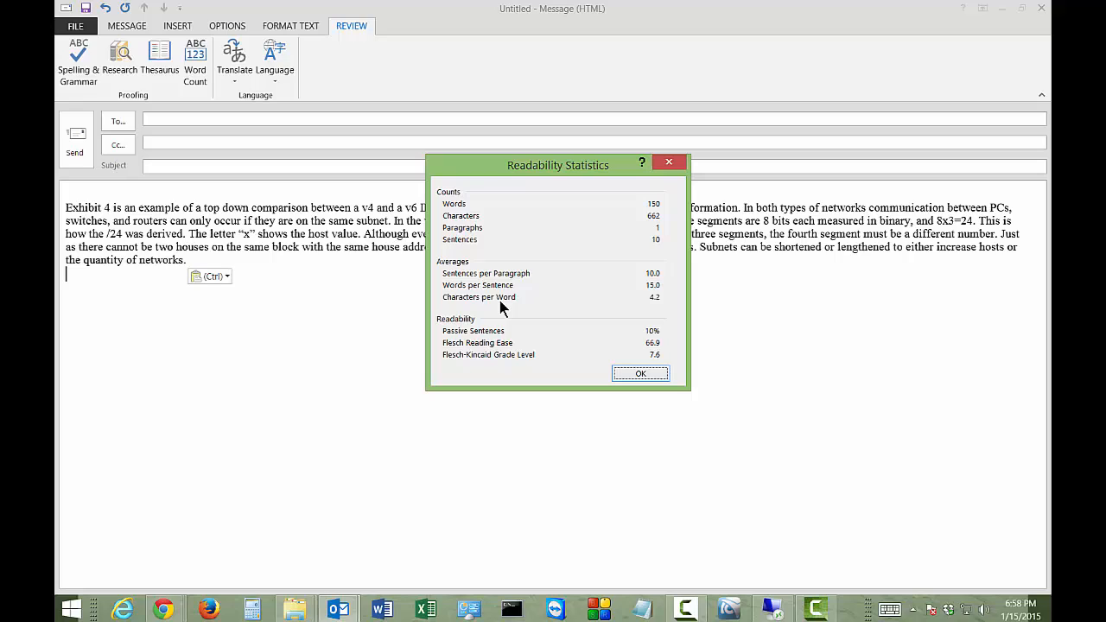
pyautogui.moveTo(482, 345)
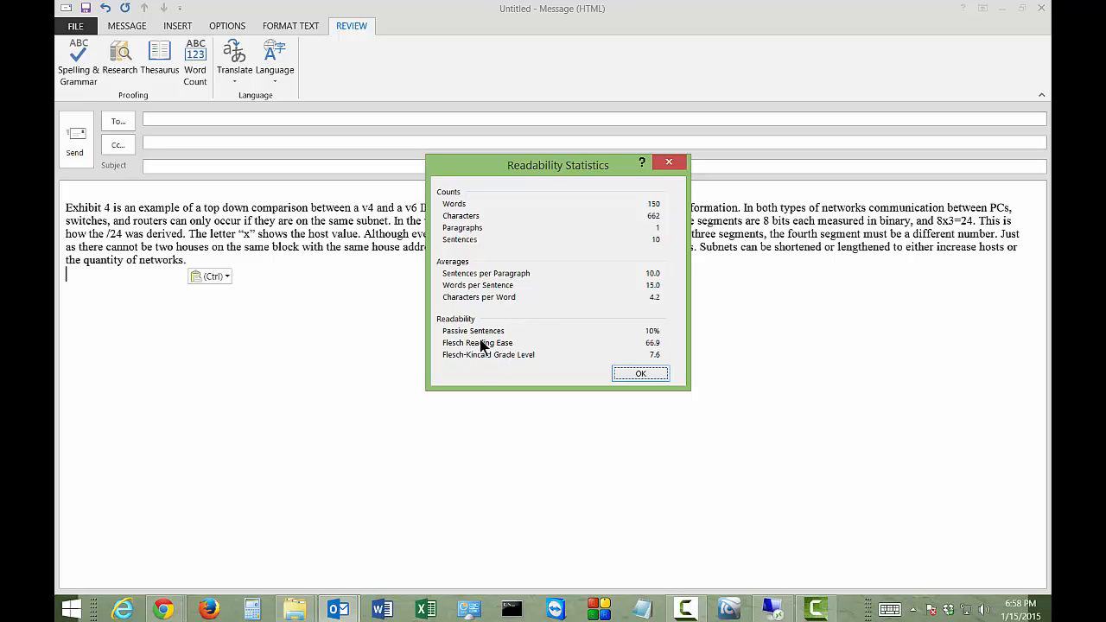
pyautogui.moveTo(483, 357)
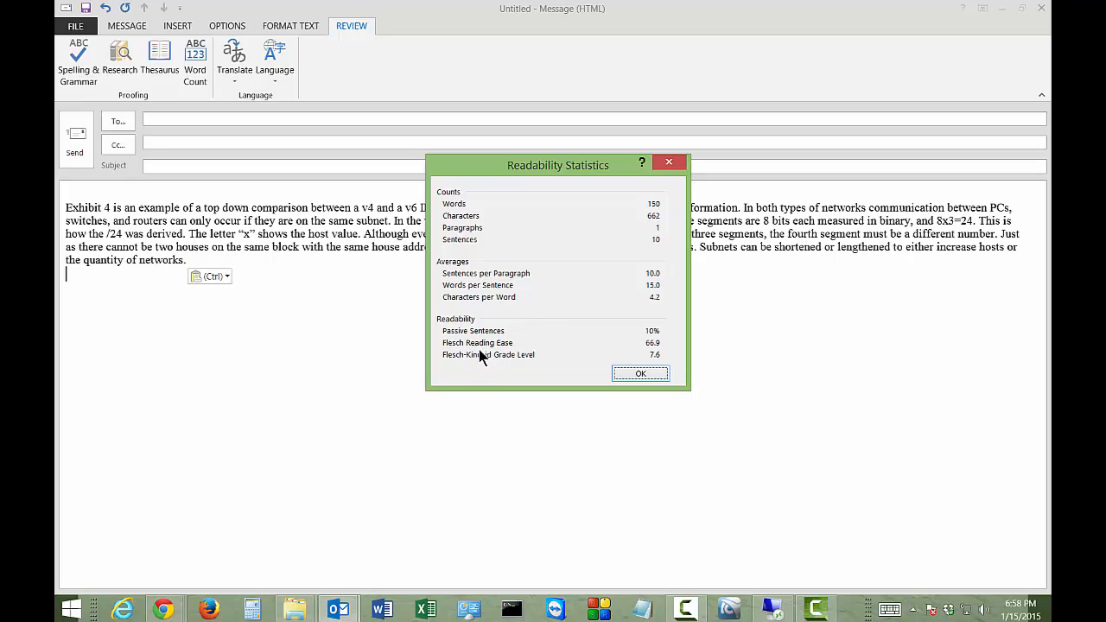
pyautogui.moveTo(519, 368)
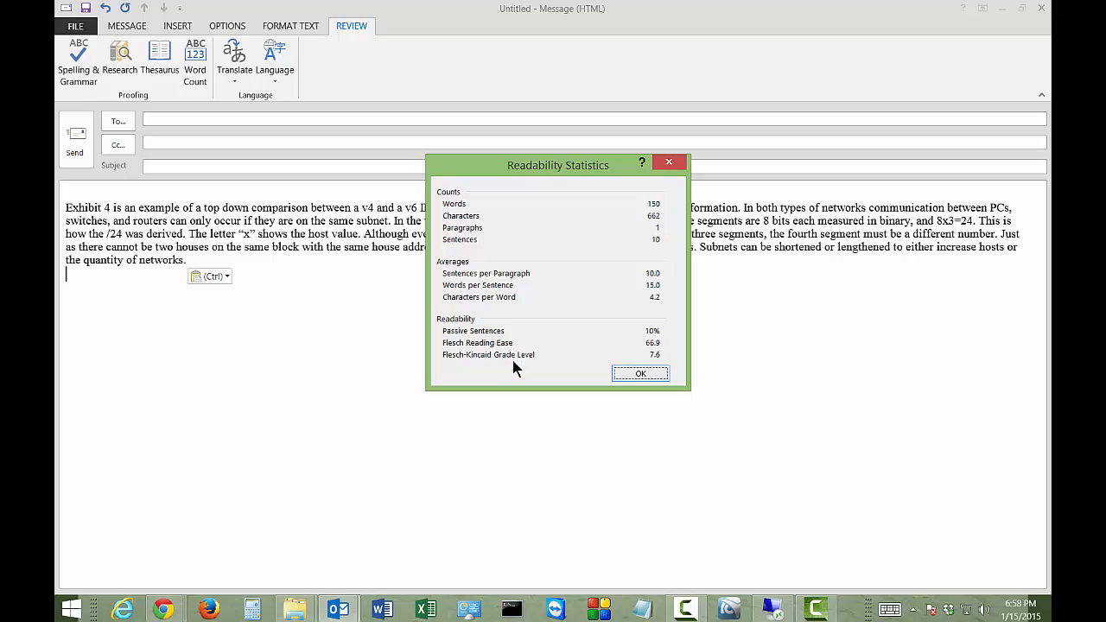
pyautogui.moveTo(666, 365)
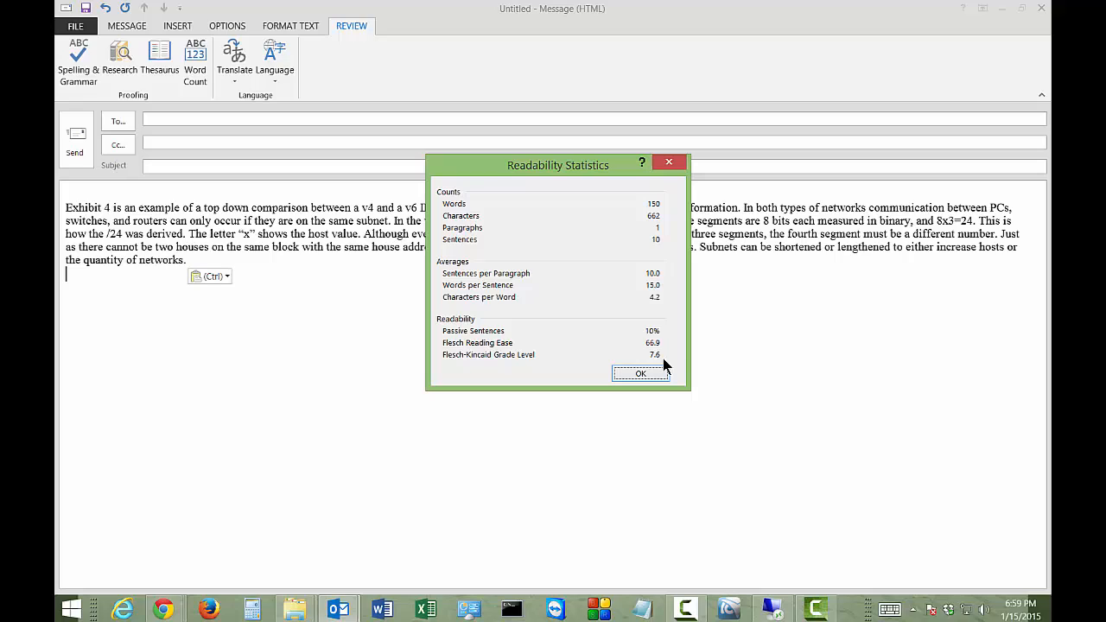
pyautogui.moveTo(543, 311)
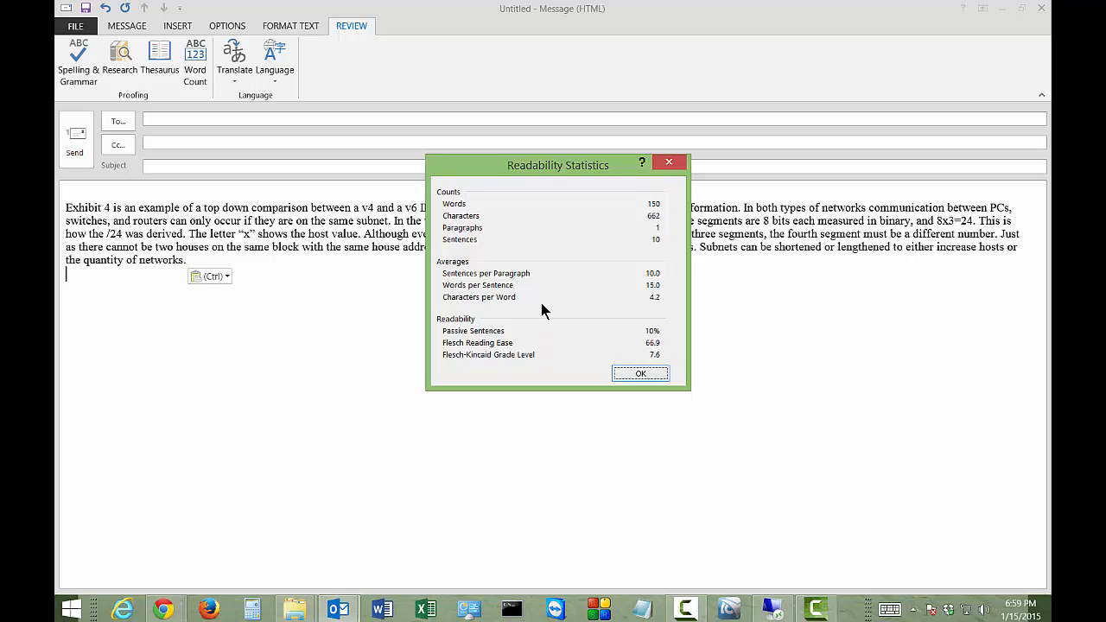
pyautogui.moveTo(533, 256)
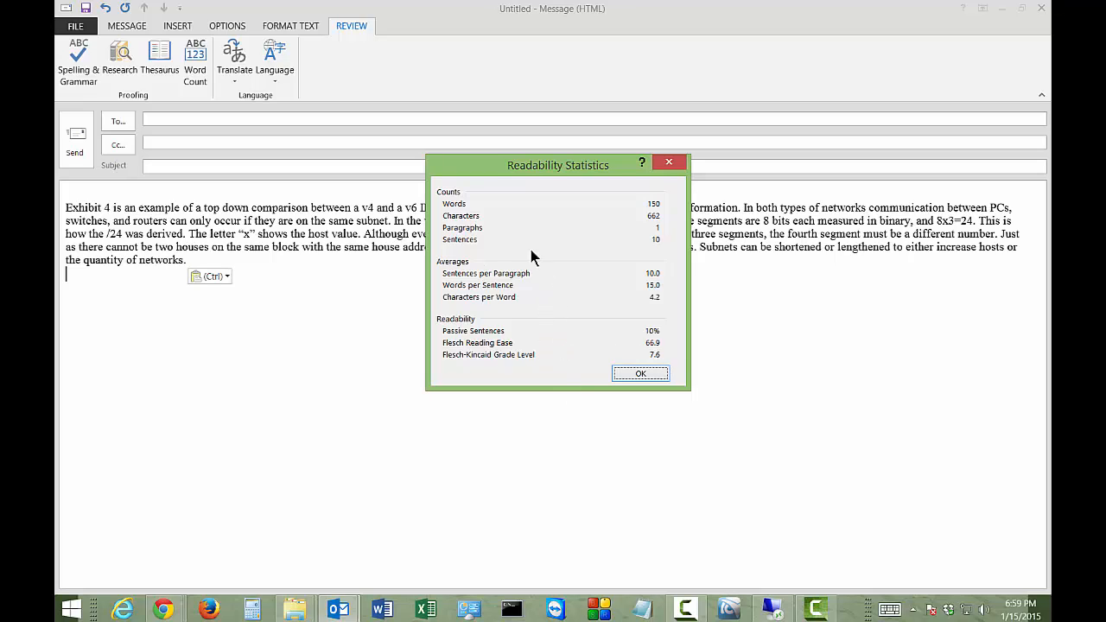
pyautogui.moveTo(570, 243)
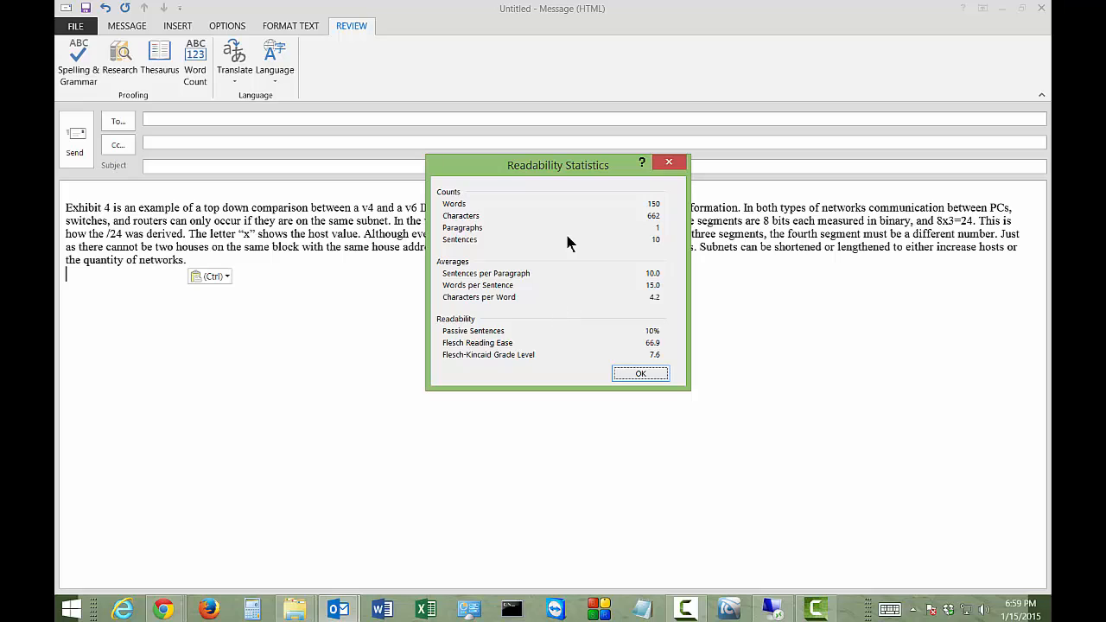
pyautogui.moveTo(558, 165); pyautogui.dragTo(545, 275)
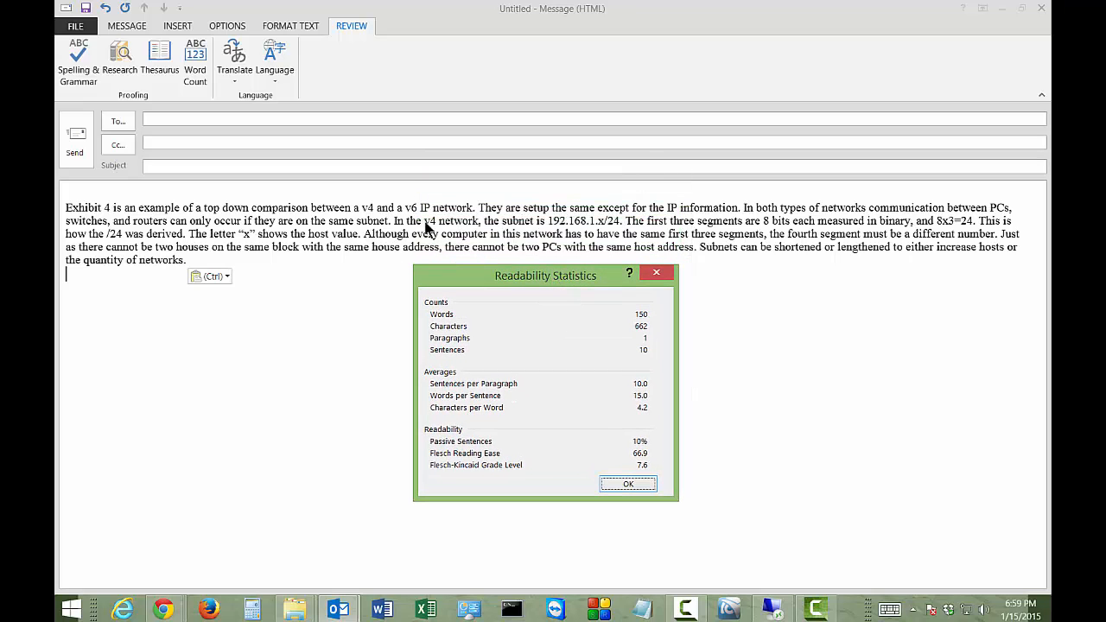
pyautogui.moveTo(483, 227)
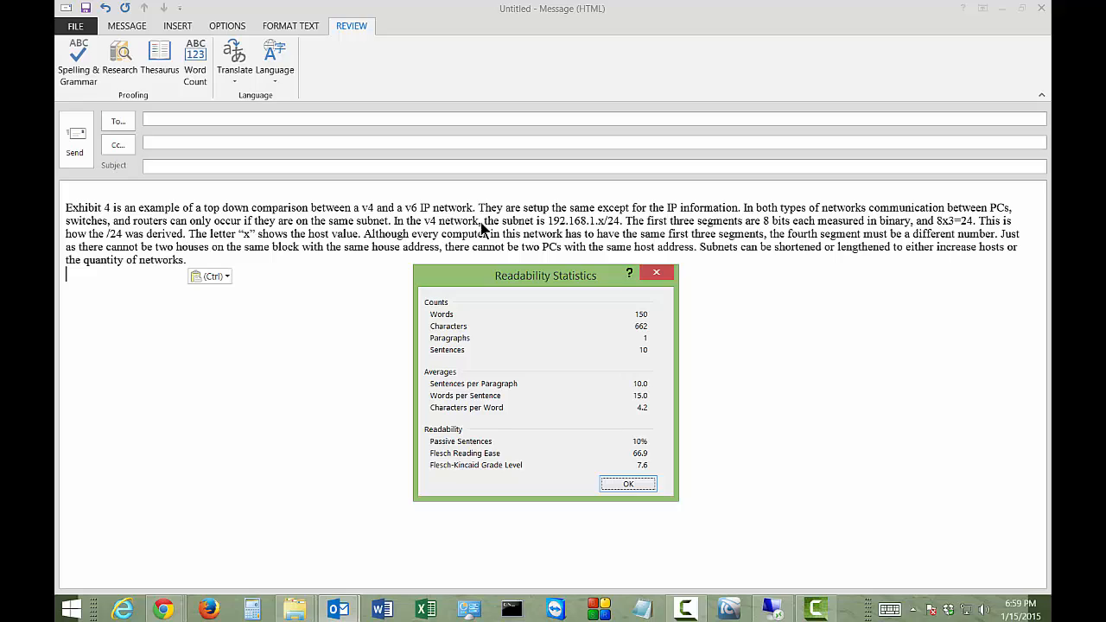